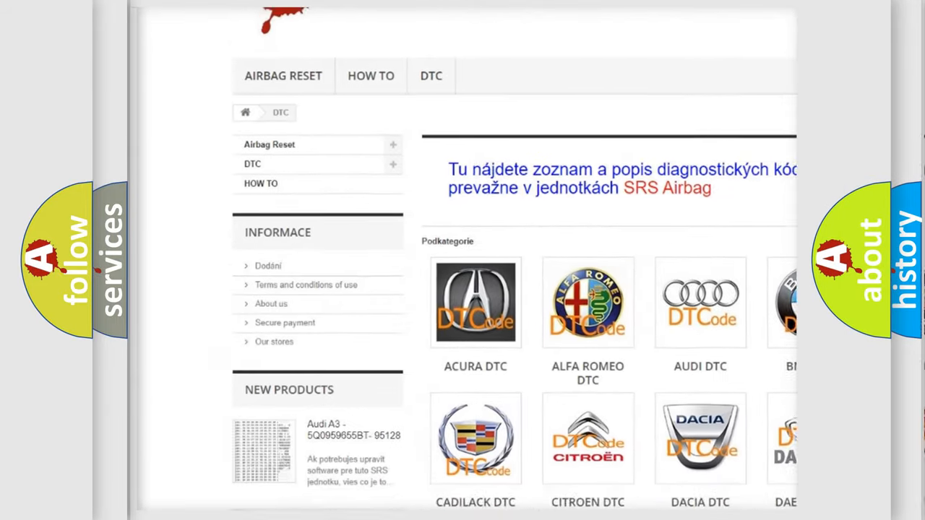
pyautogui.scroll(-3)
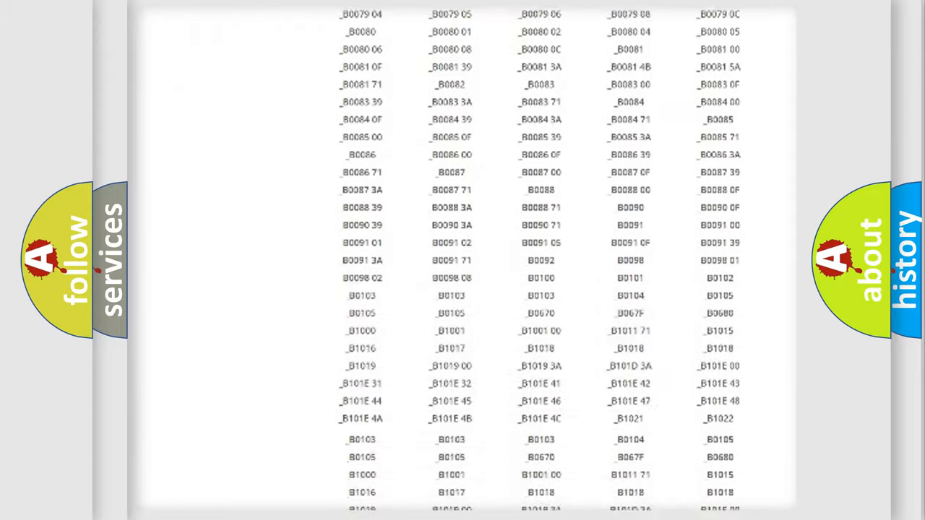
pyautogui.scroll(3)
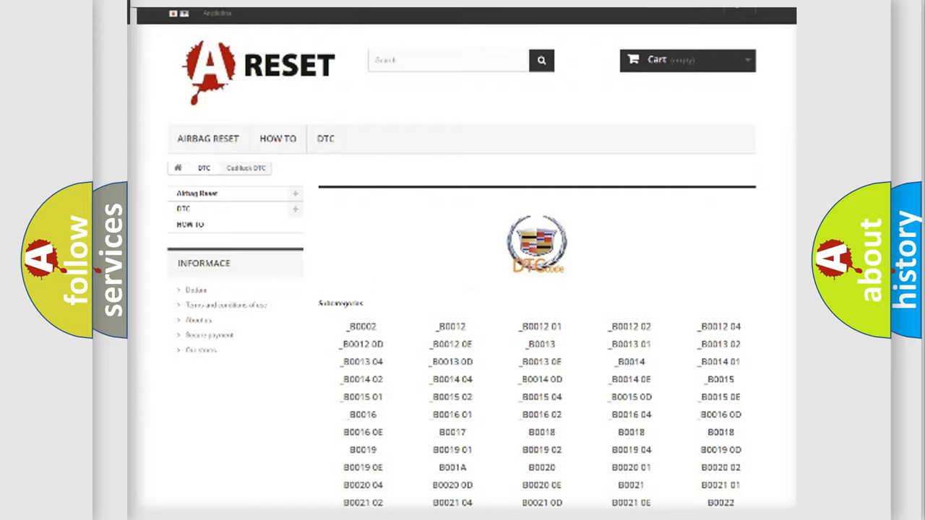